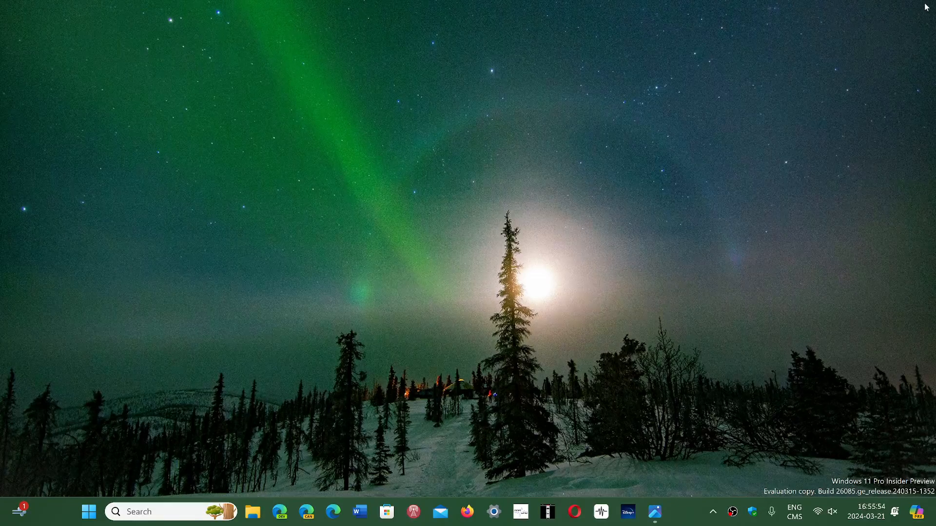
mouse_move(690, 500)
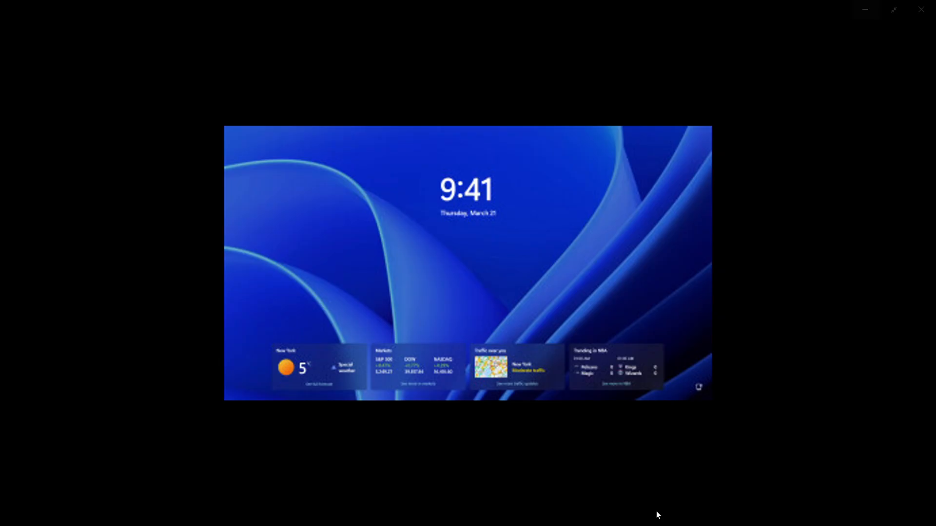
mouse_move(297, 318)
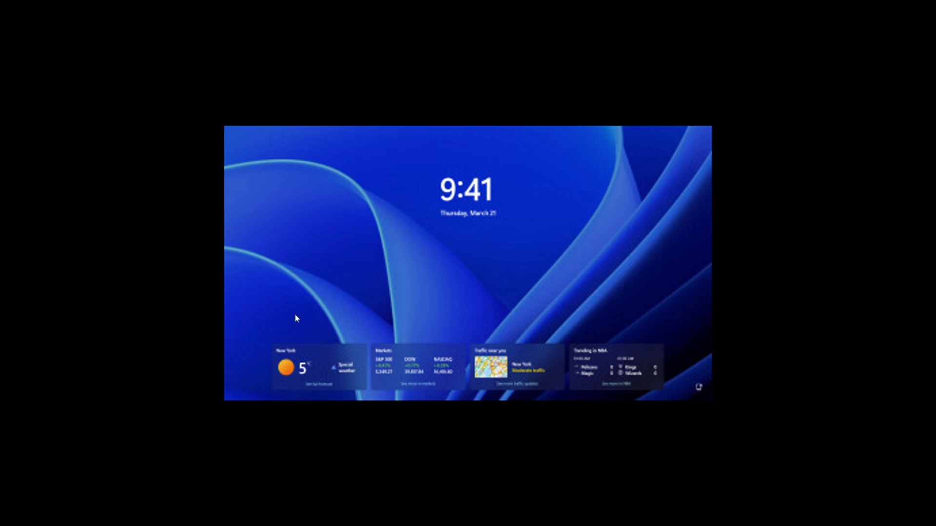
mouse_move(653, 468)
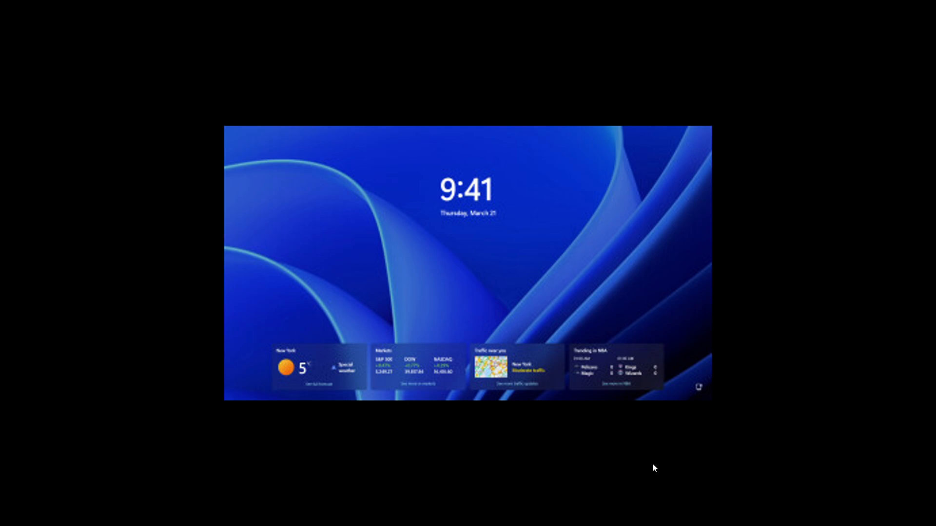
mouse_move(702, 300)
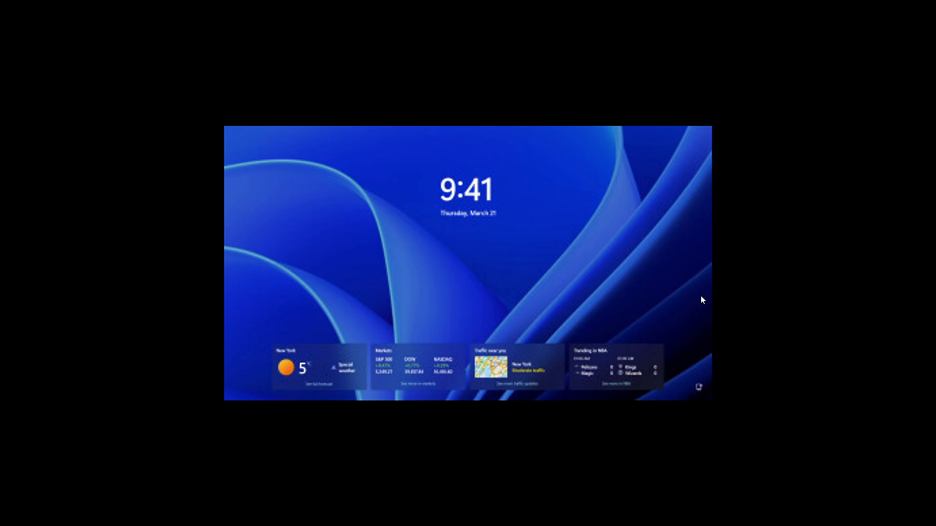
mouse_move(765, 211)
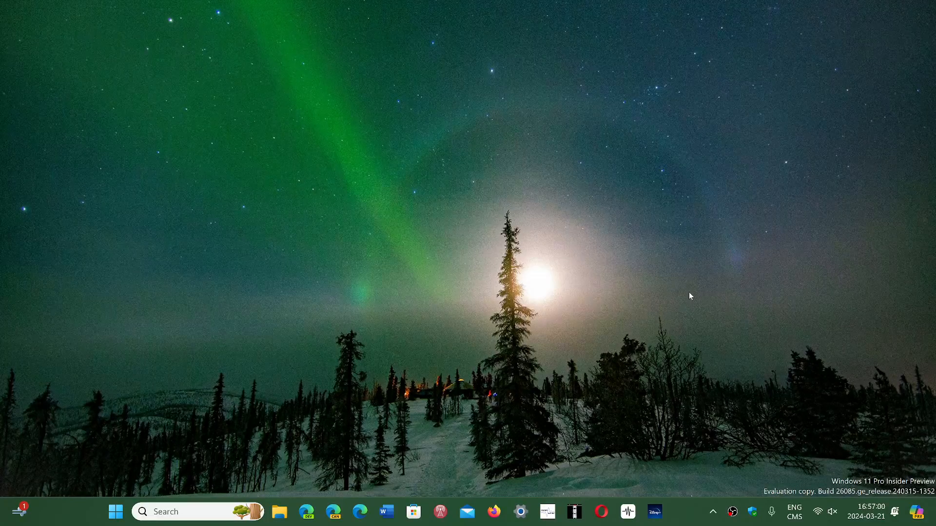
mouse_move(721, 407)
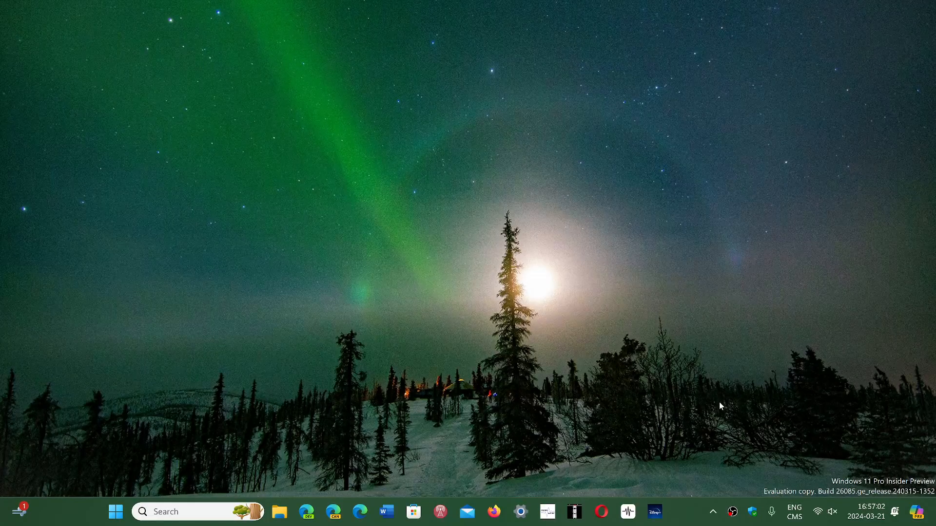